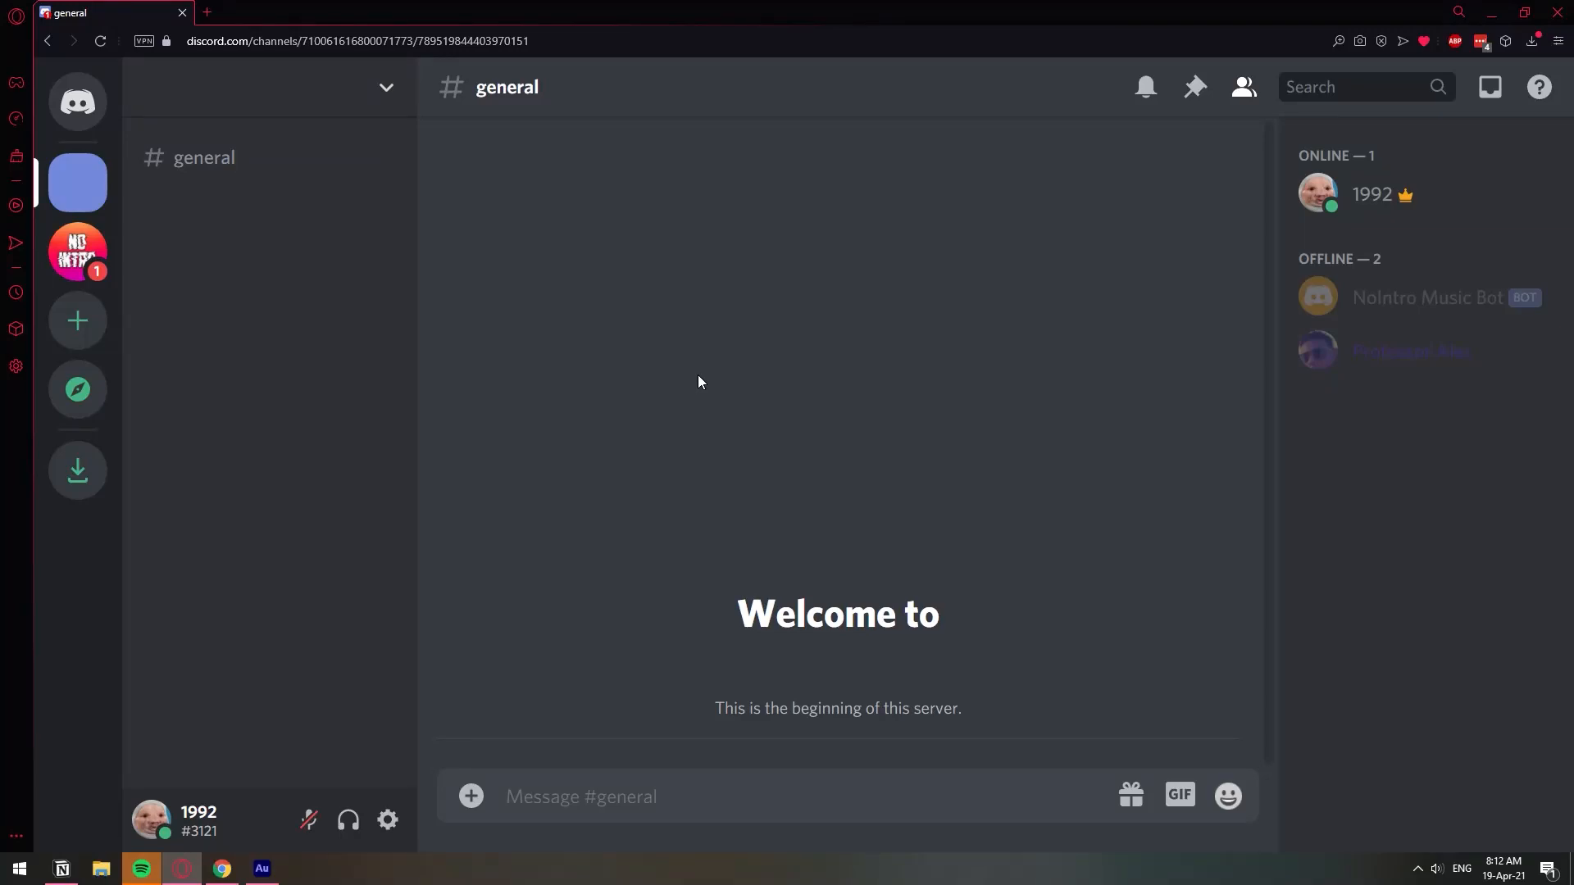
{"action": "mouse_move", "coordinate": [1463, 724]}
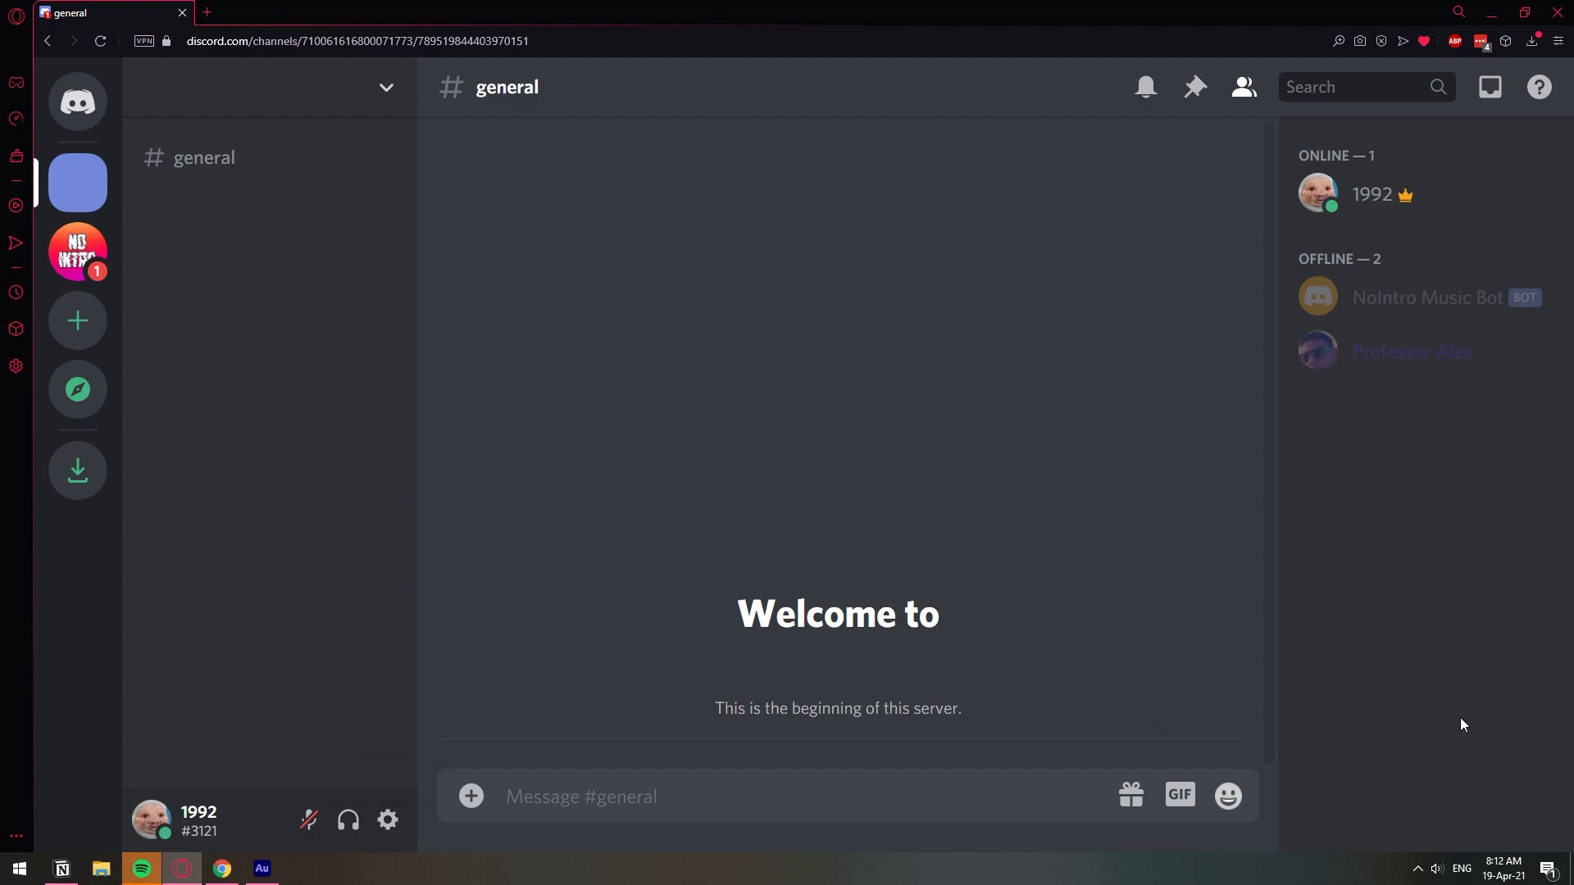
{"action": "left_click", "coordinate": [1227, 796]}
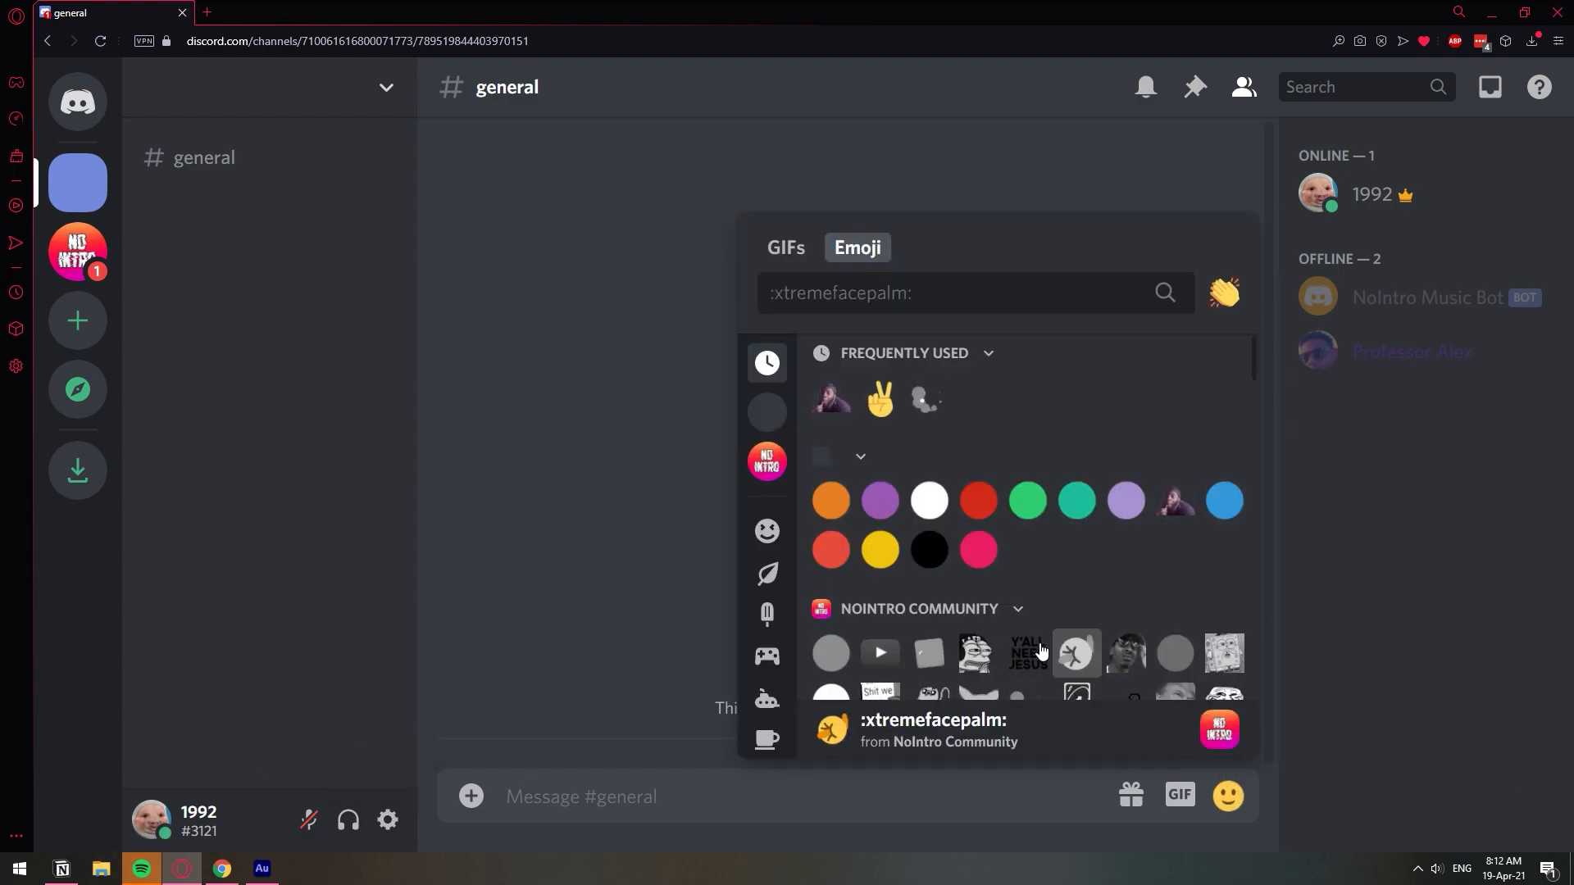
{"action": "mouse_move", "coordinate": [1026, 653]}
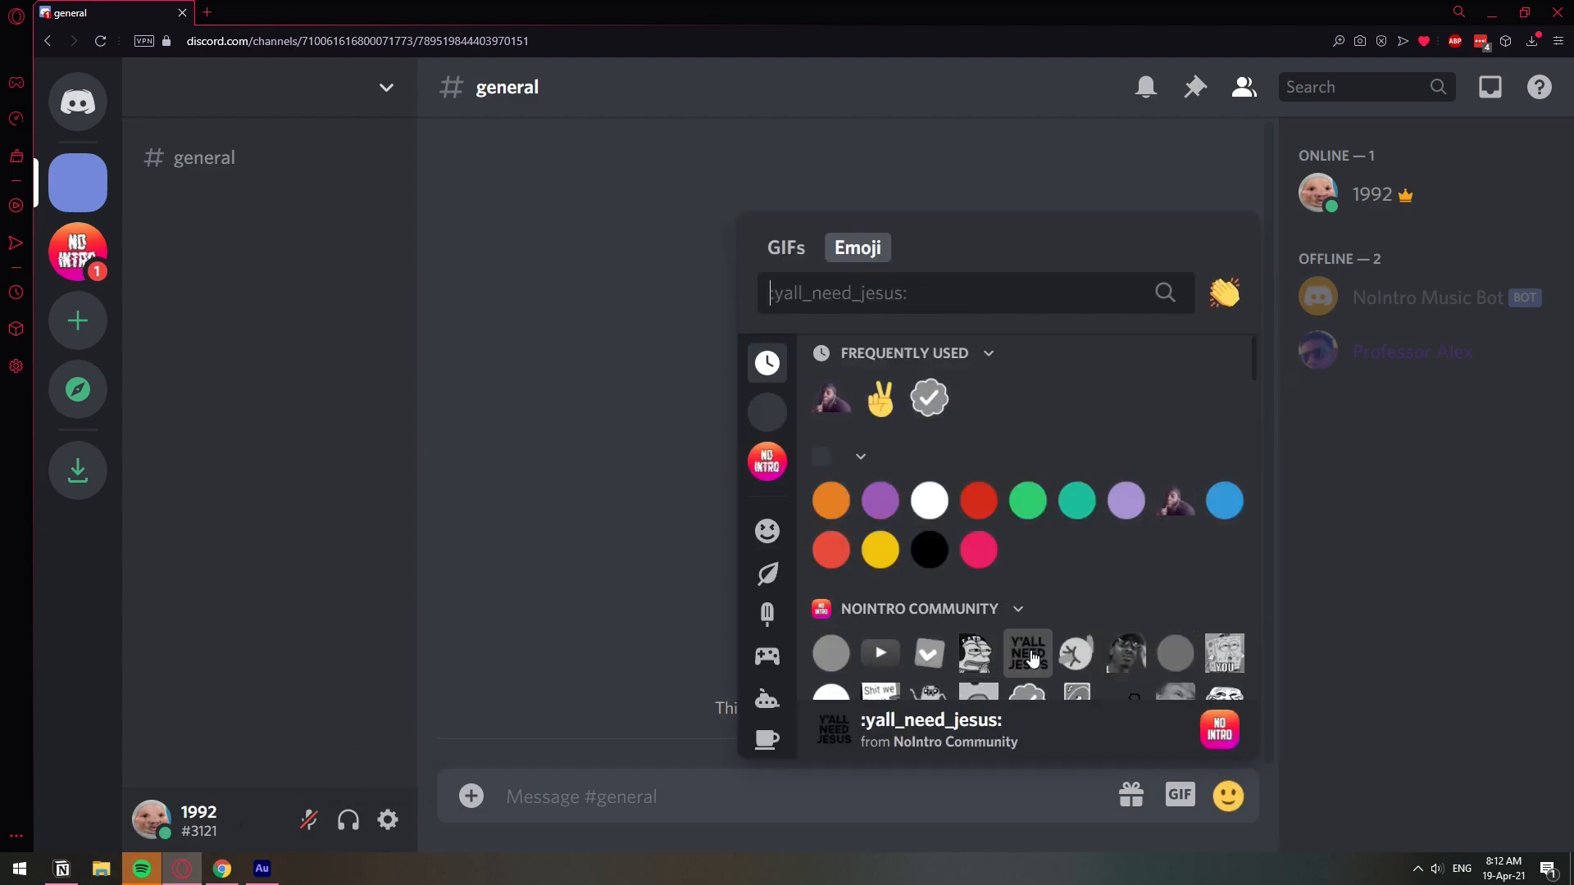
{"action": "left_click", "coordinate": [1029, 653]}
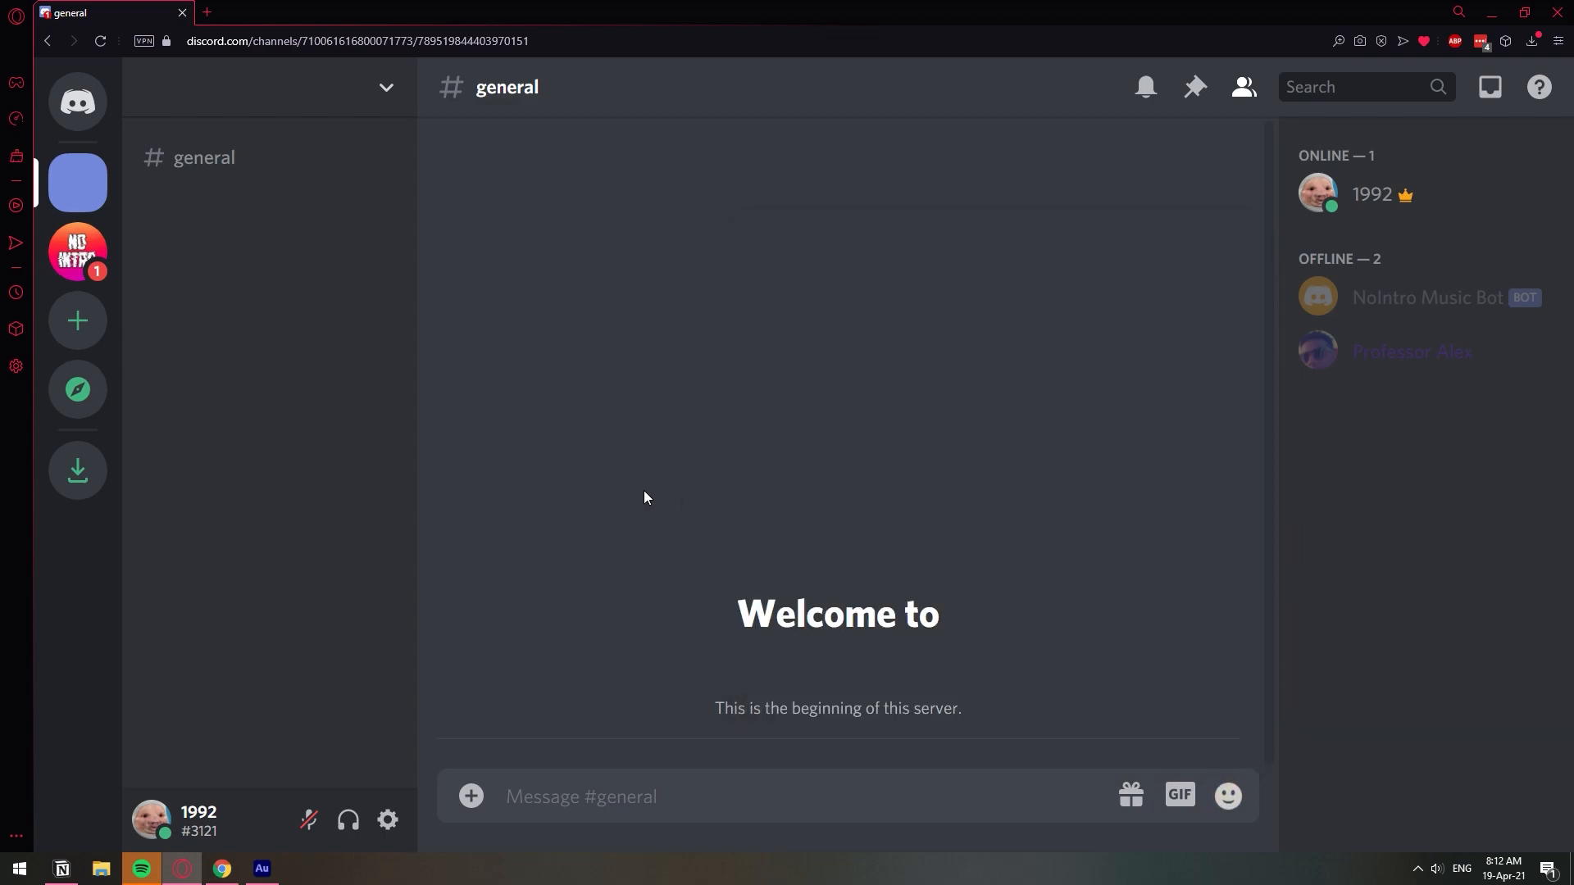
{"action": "left_click", "coordinate": [198, 823]}
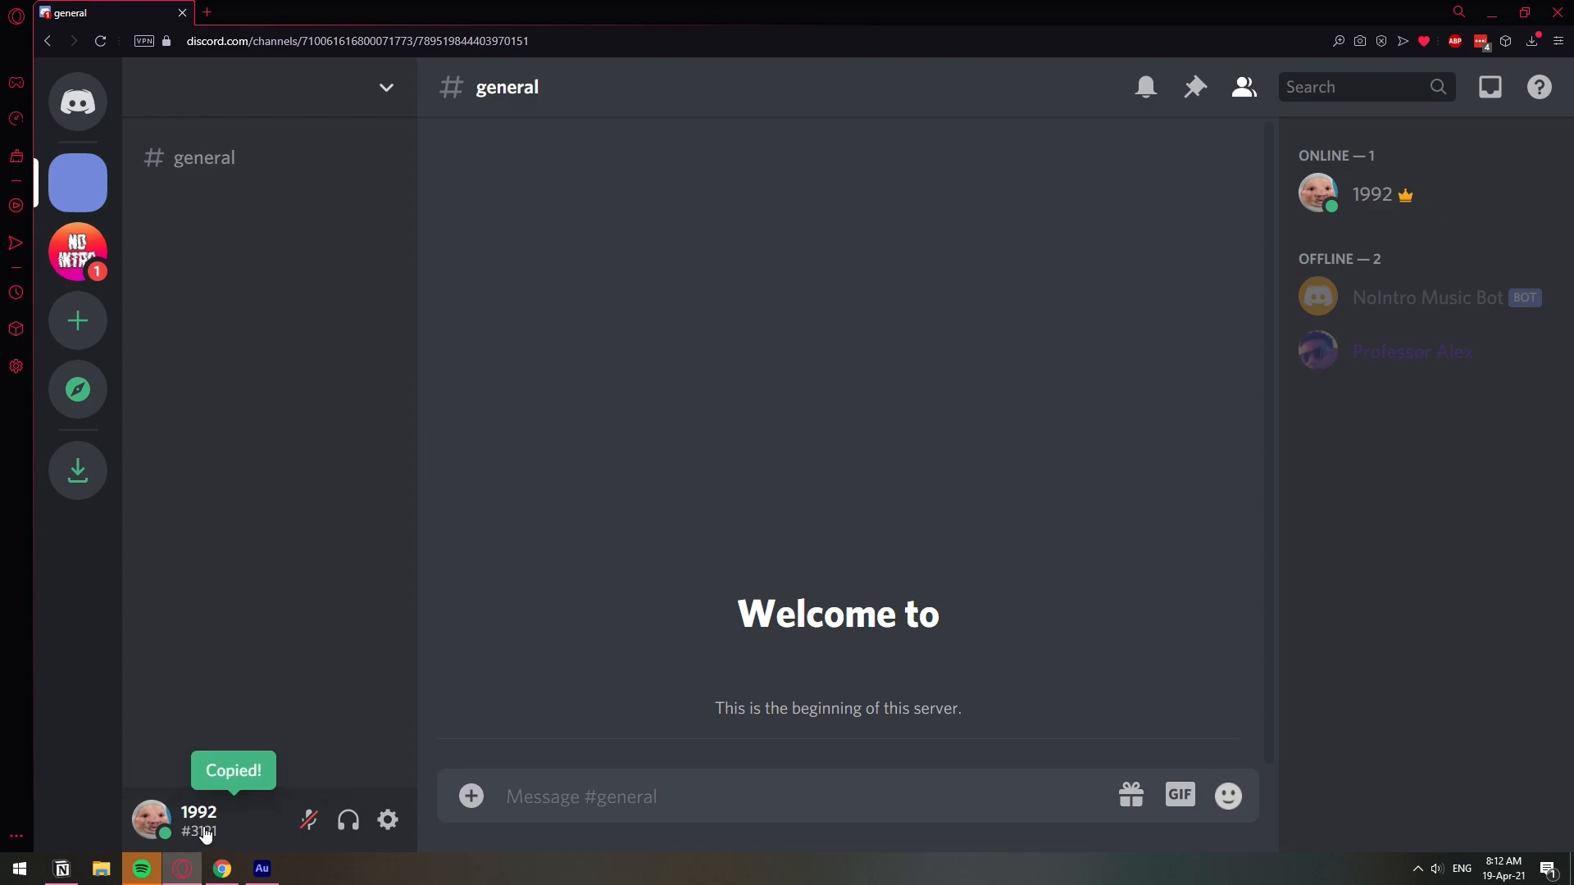
{"action": "left_click", "coordinate": [153, 818]}
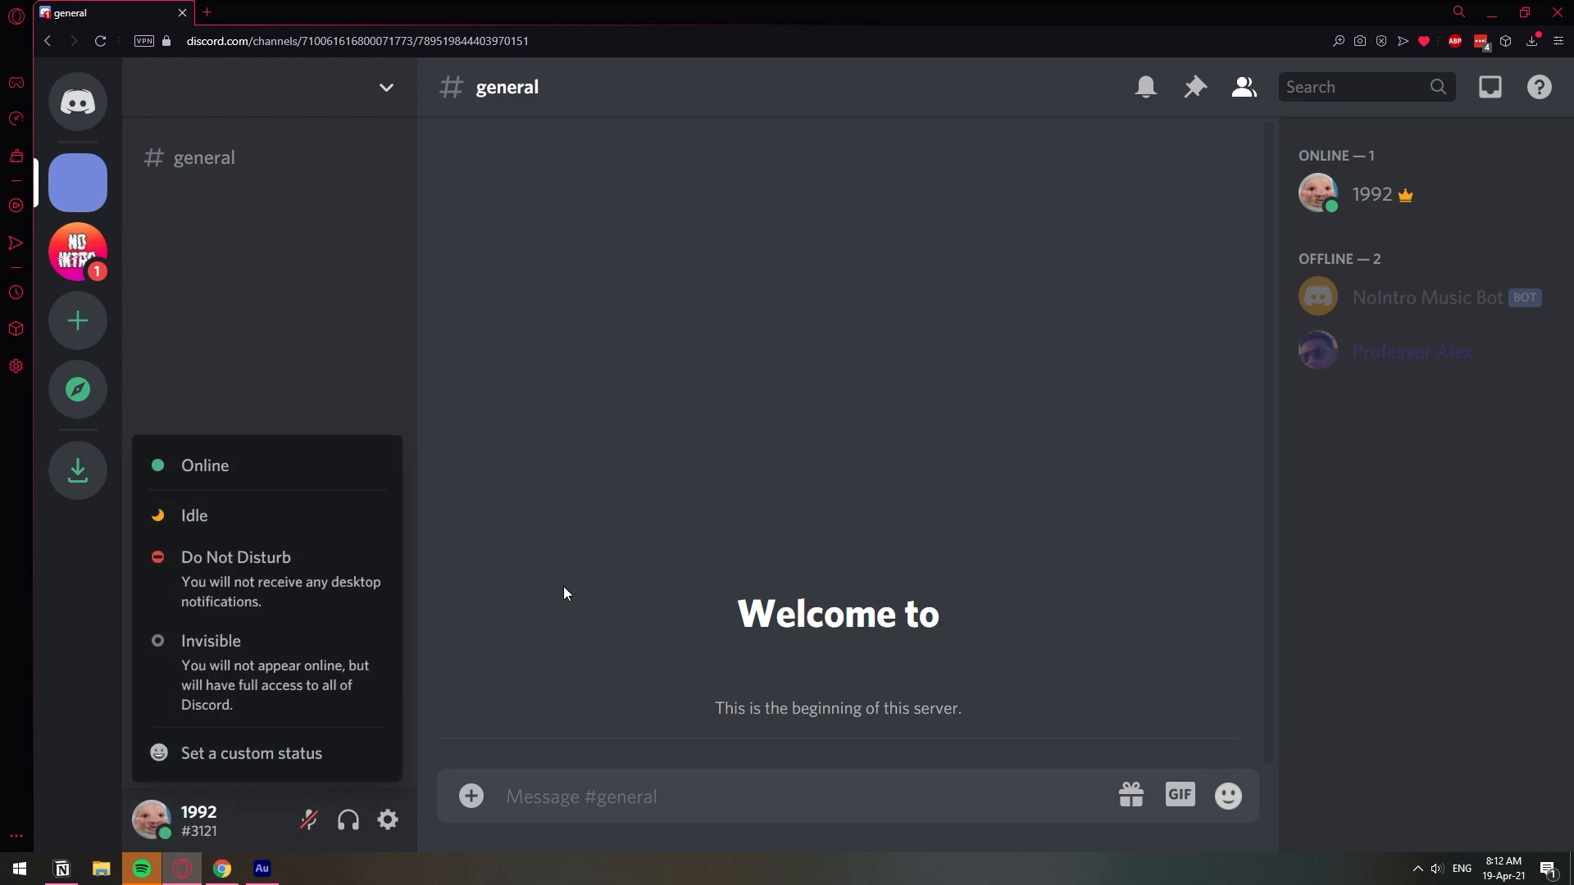
{"action": "left_click", "coordinate": [388, 820]}
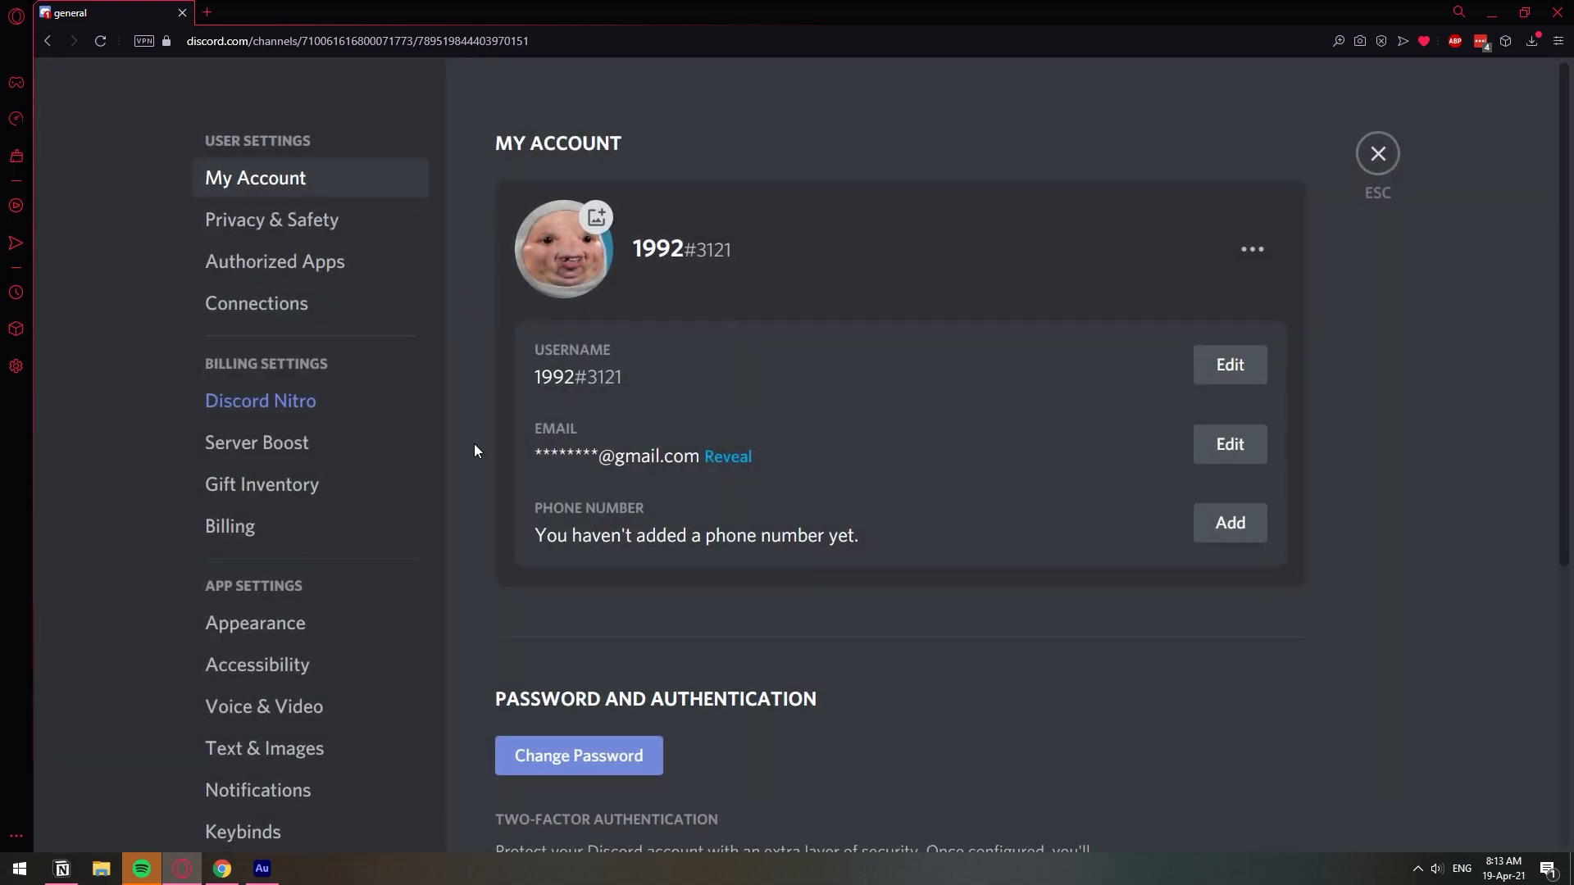
{"action": "mouse_move", "coordinate": [712, 249]}
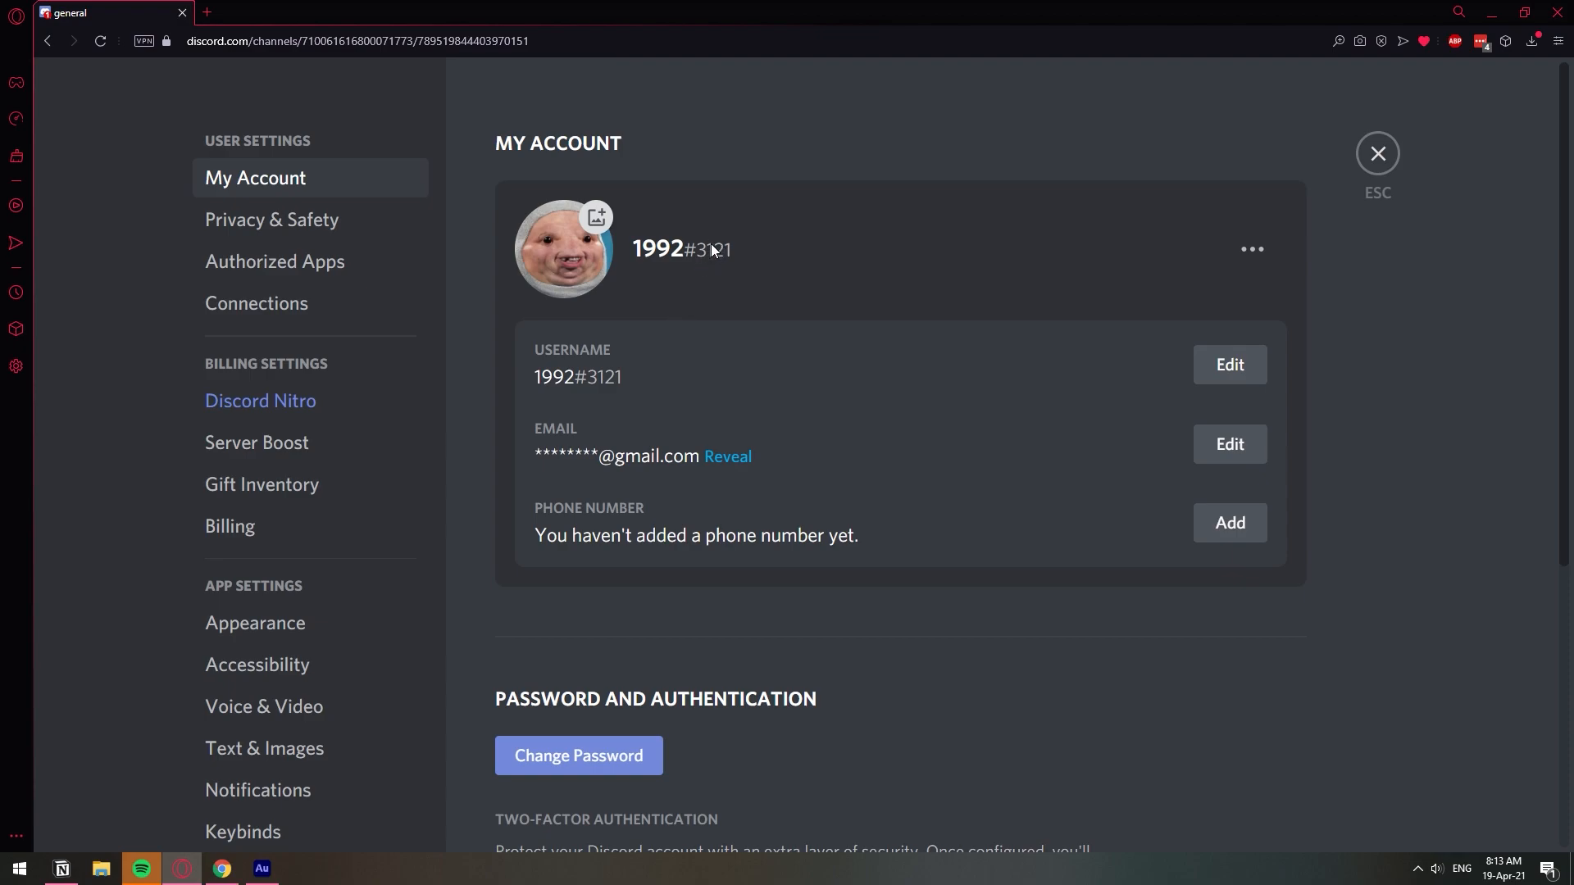
{"action": "mouse_move", "coordinate": [718, 256]}
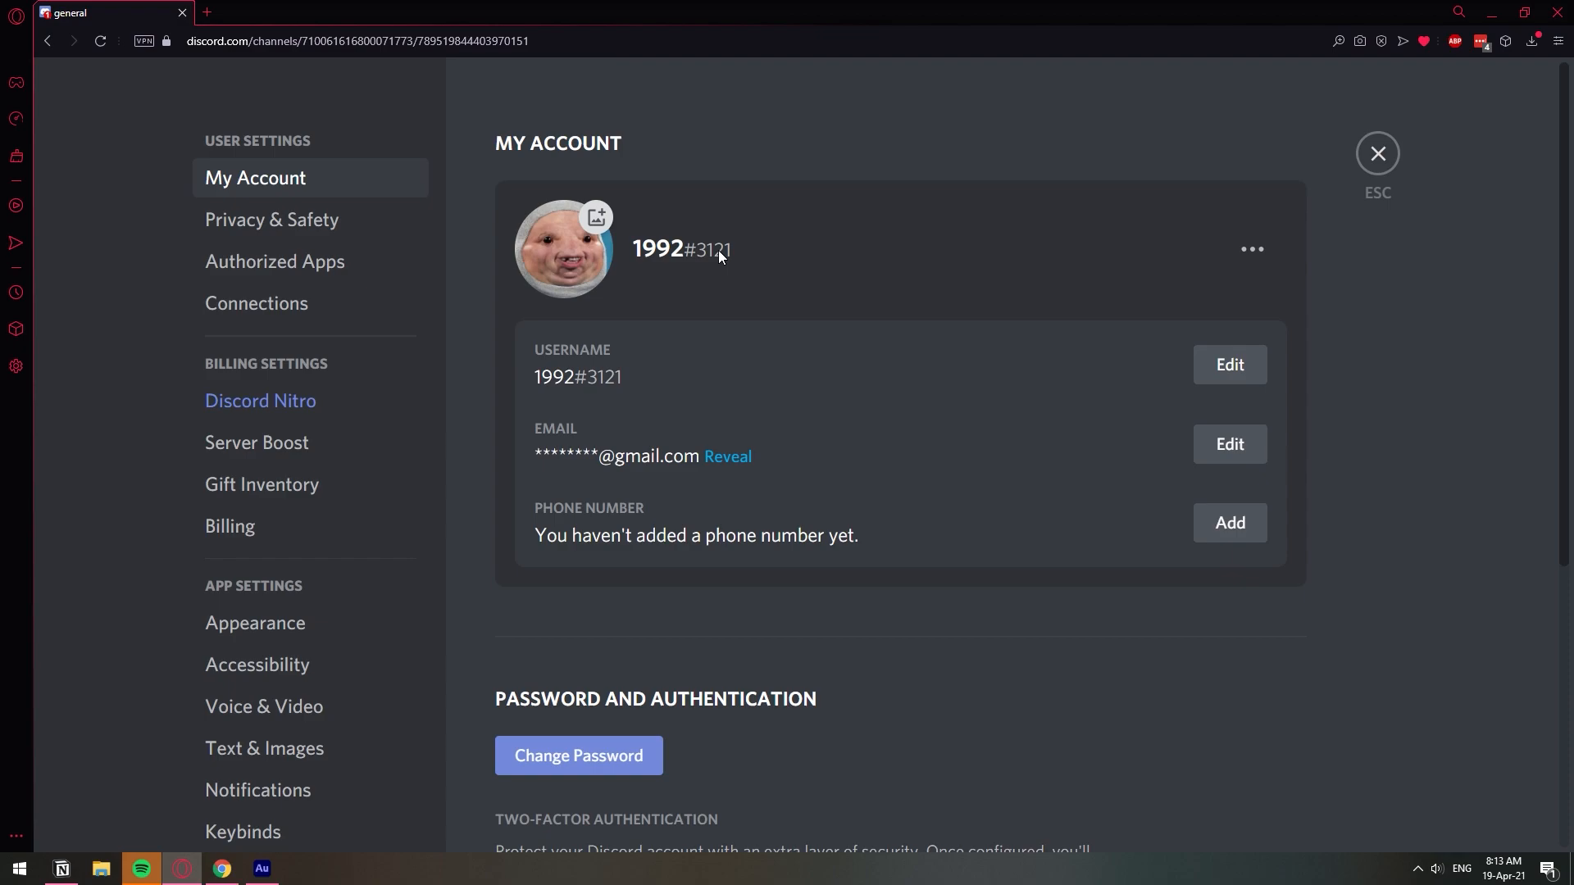
{"action": "mouse_move", "coordinate": [1033, 283]}
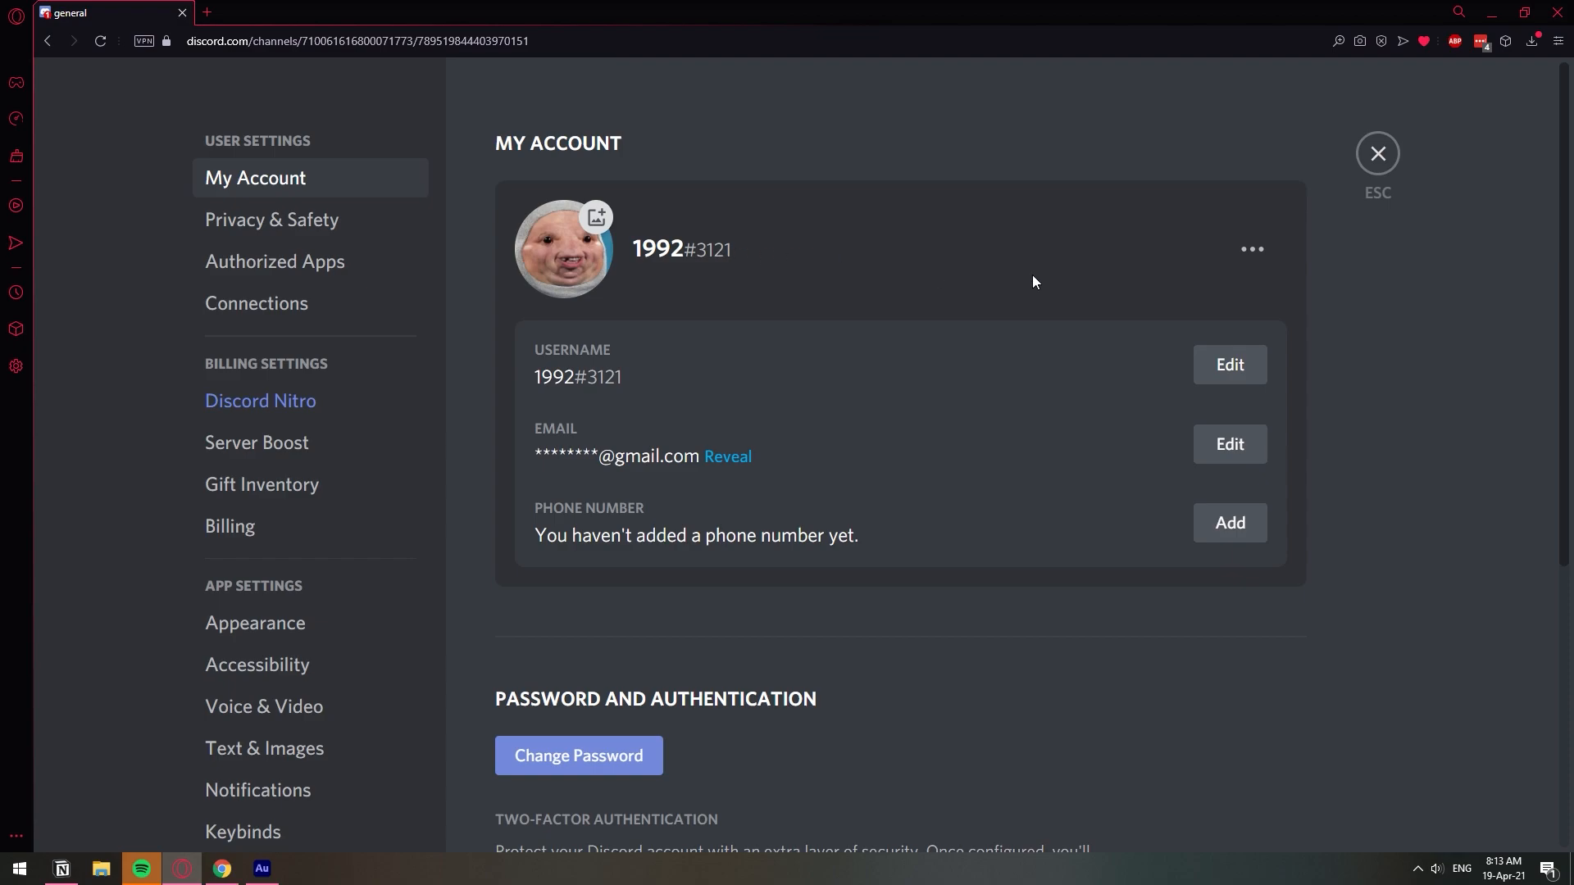
{"action": "mouse_move", "coordinate": [1229, 364]}
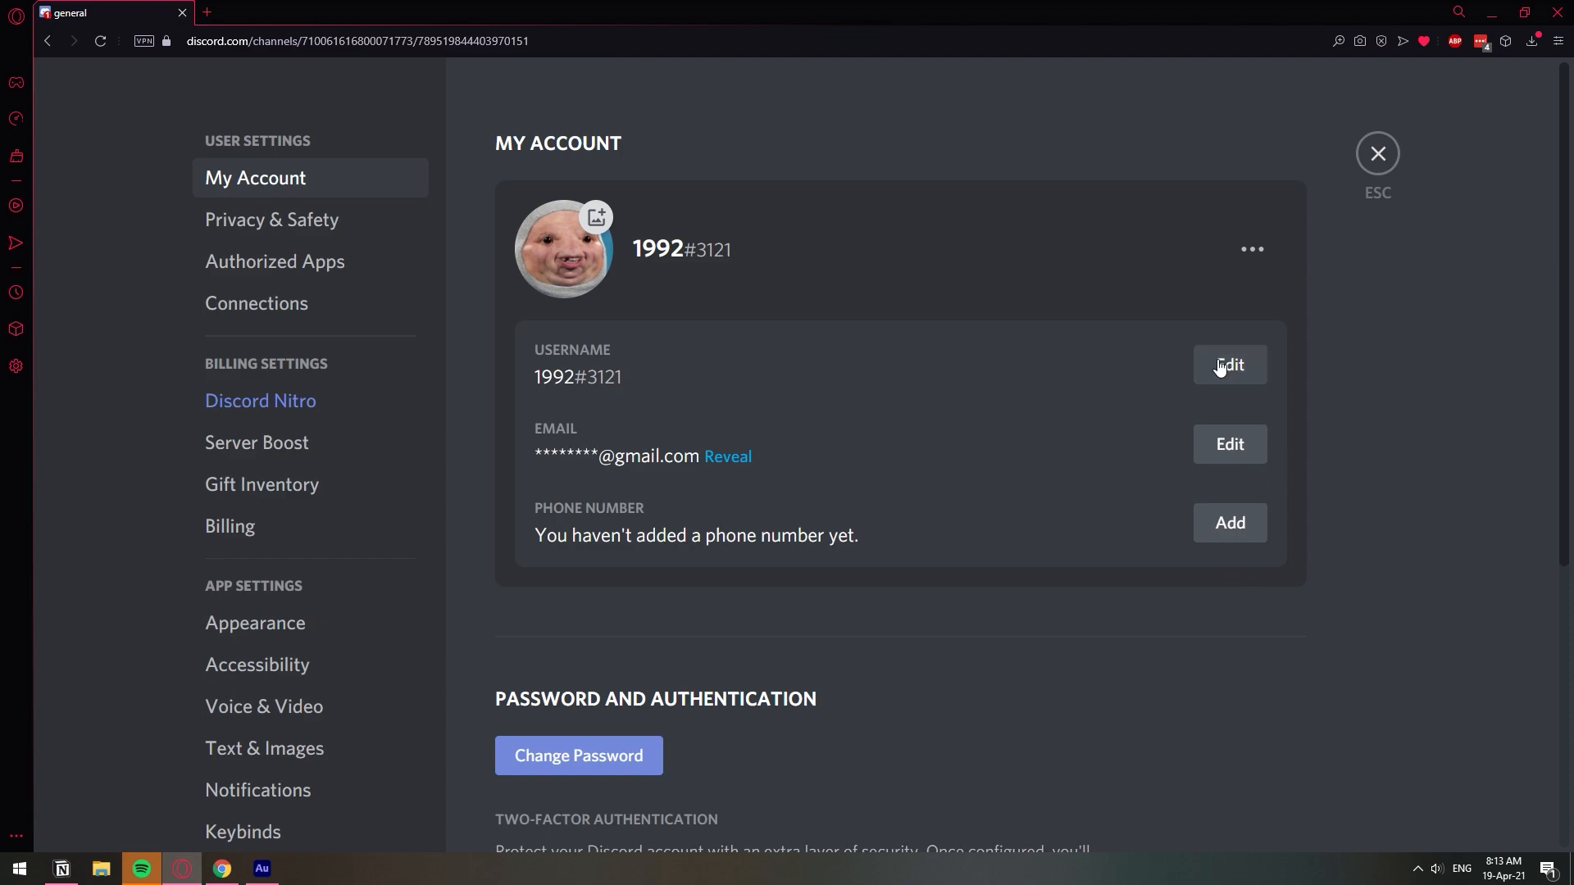
{"action": "mouse_move", "coordinate": [587, 383]}
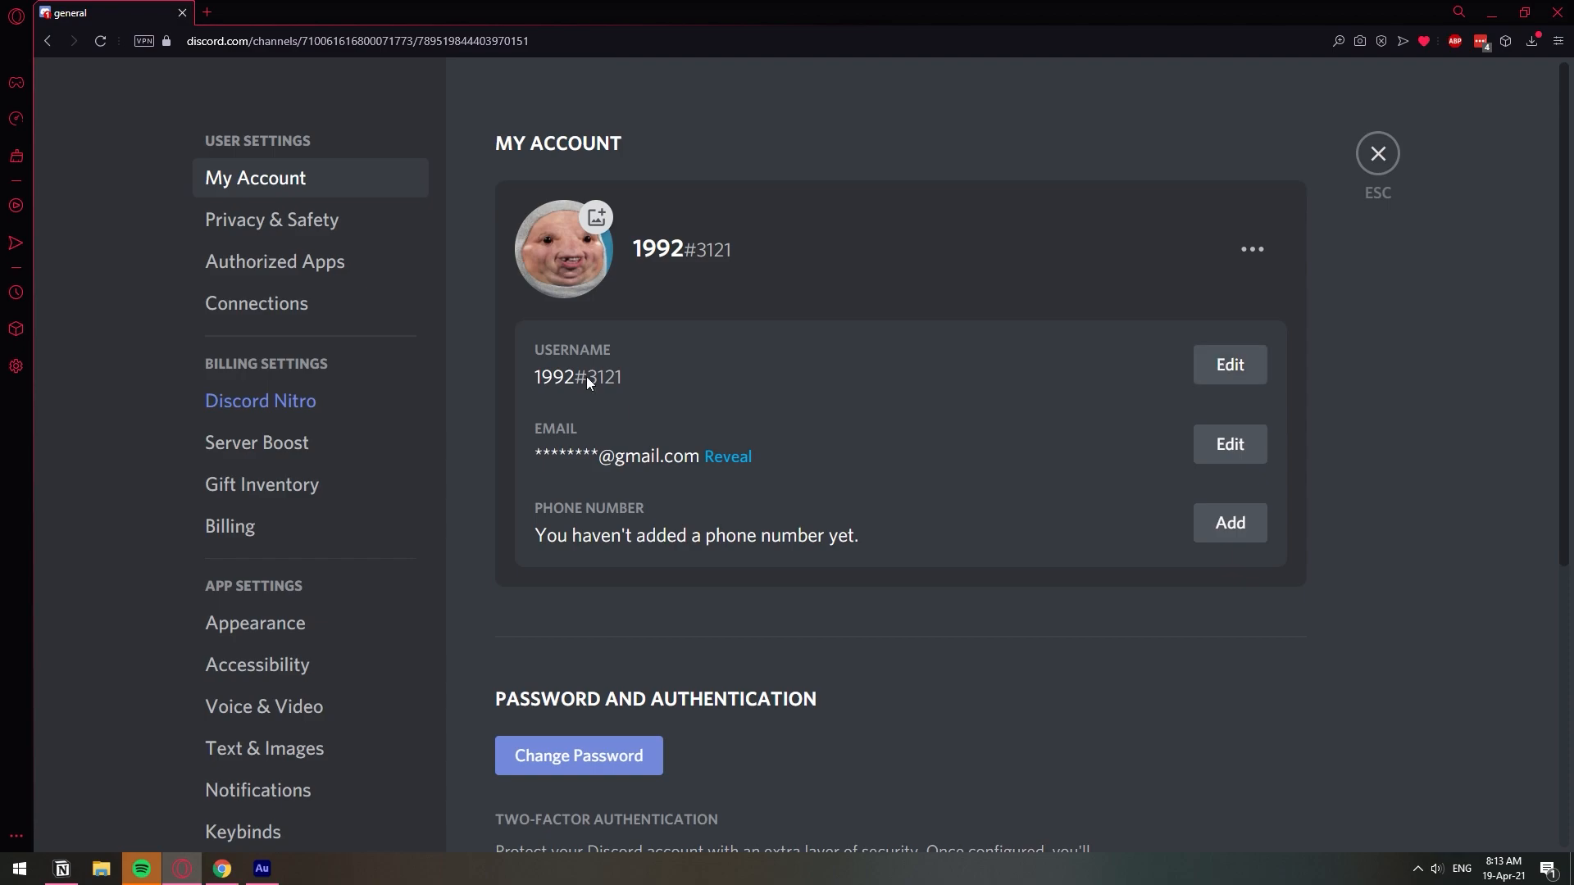
{"action": "mouse_move", "coordinate": [1149, 319]}
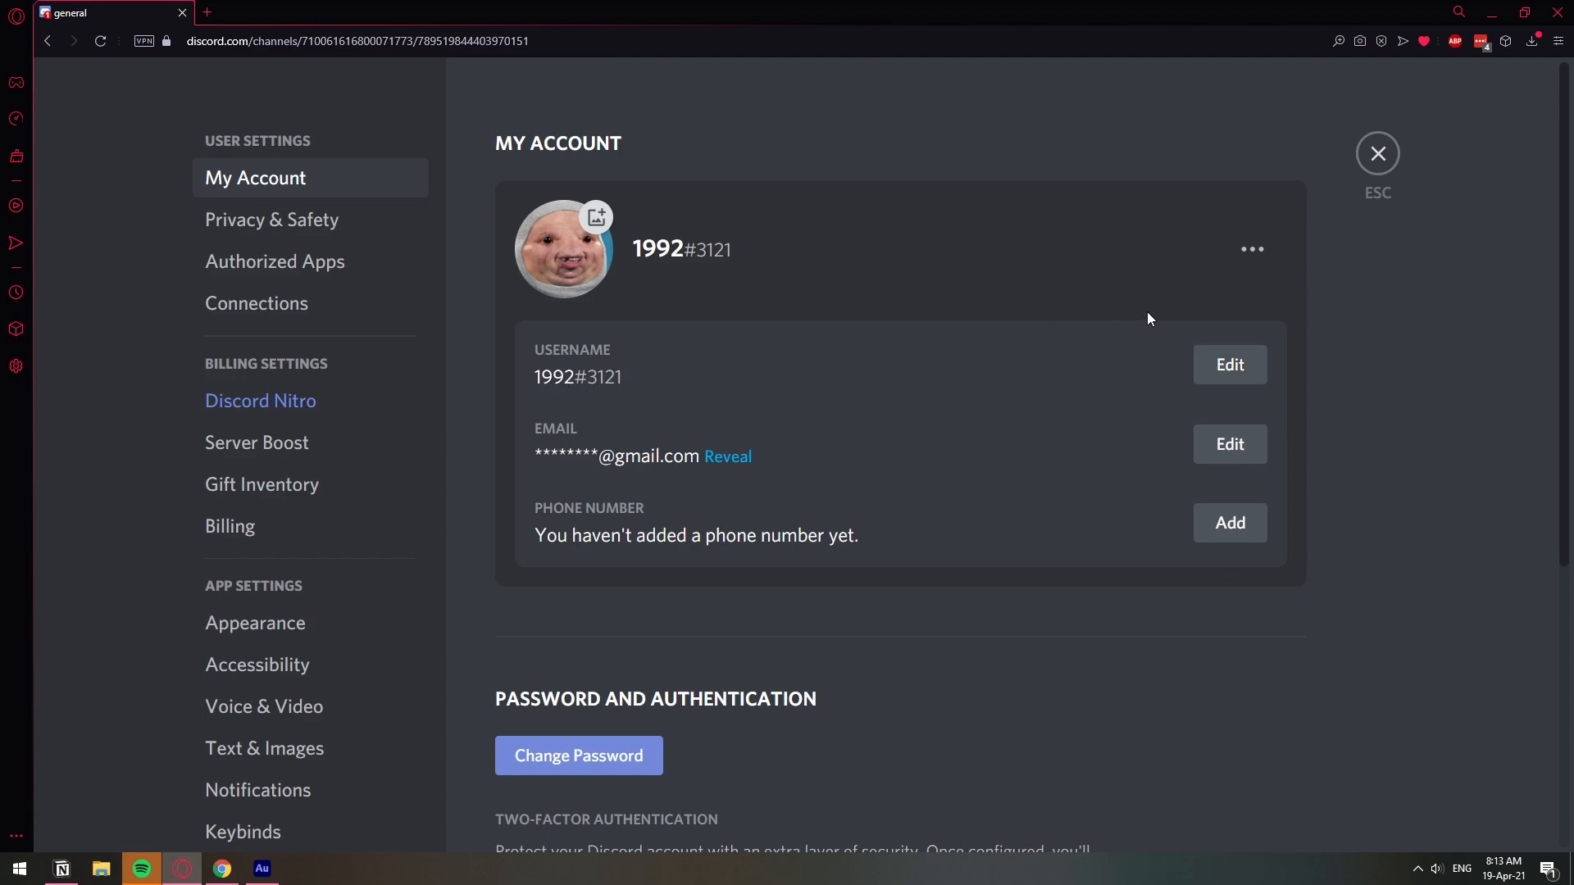
- Change the username from 1992 to 3121, confirming with the password, to get tag #9357
{"action": "left_click", "coordinate": [1229, 364]}
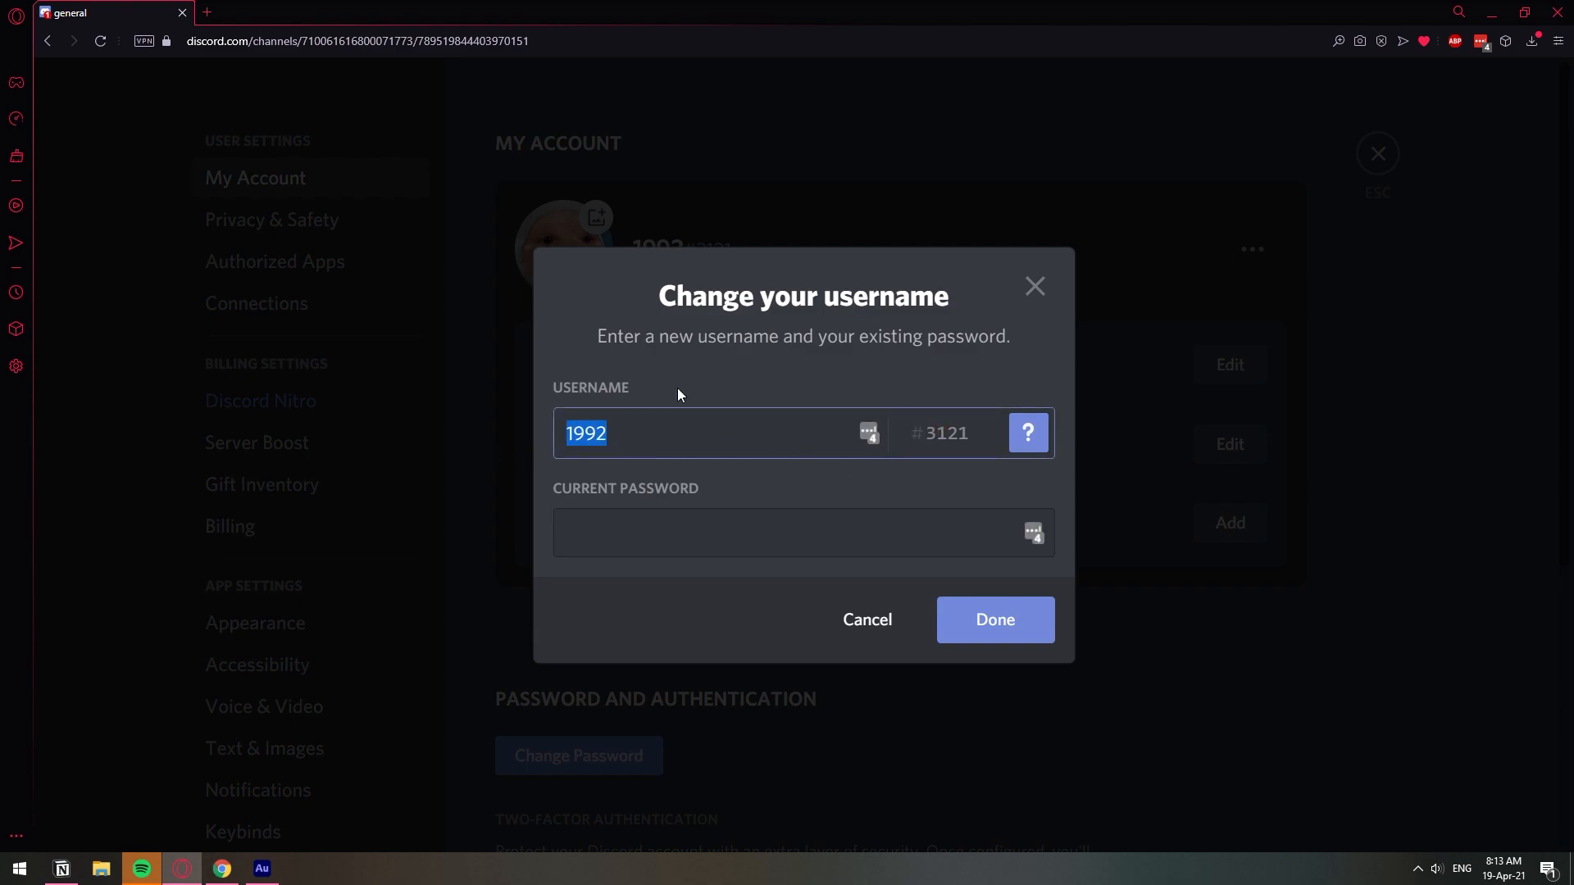
{"action": "type", "text": "3121"}
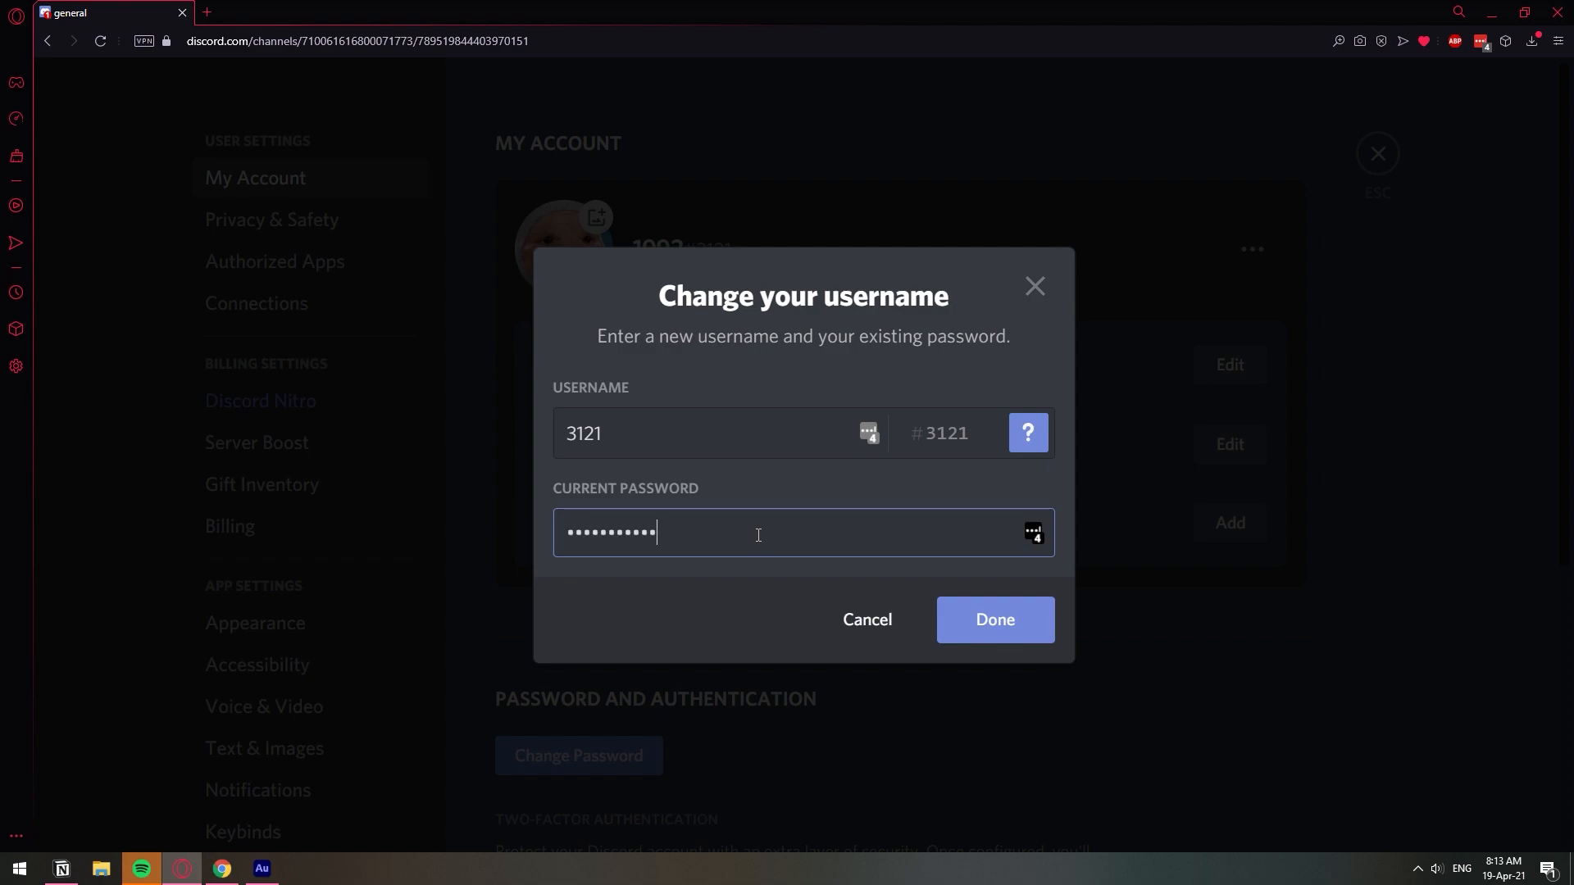
{"action": "left_click", "coordinate": [993, 619]}
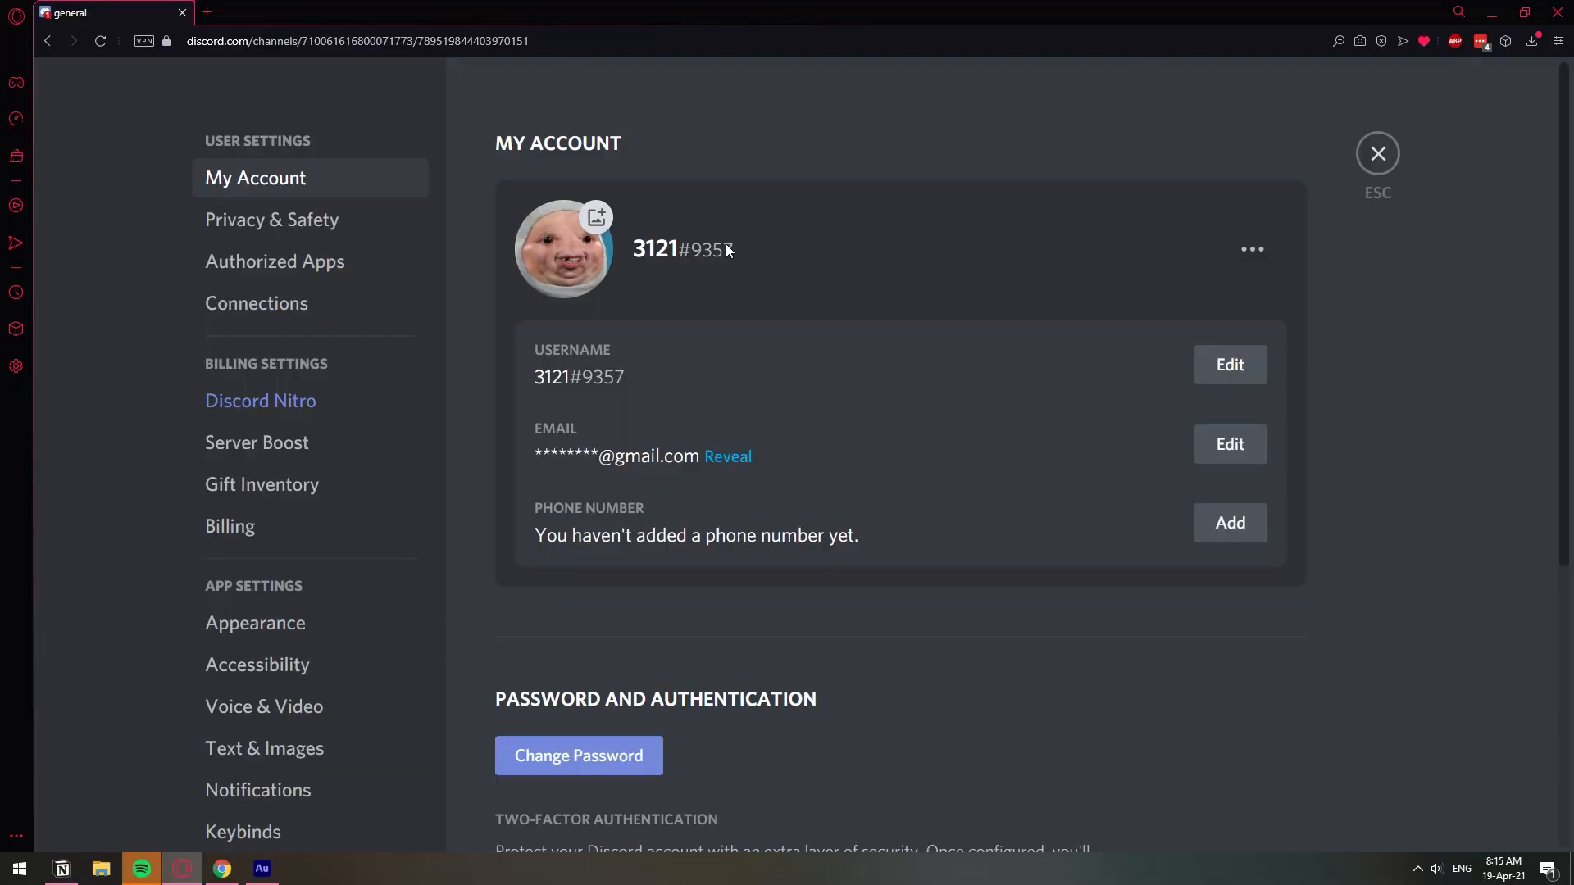
{"action": "mouse_move", "coordinate": [620, 250]}
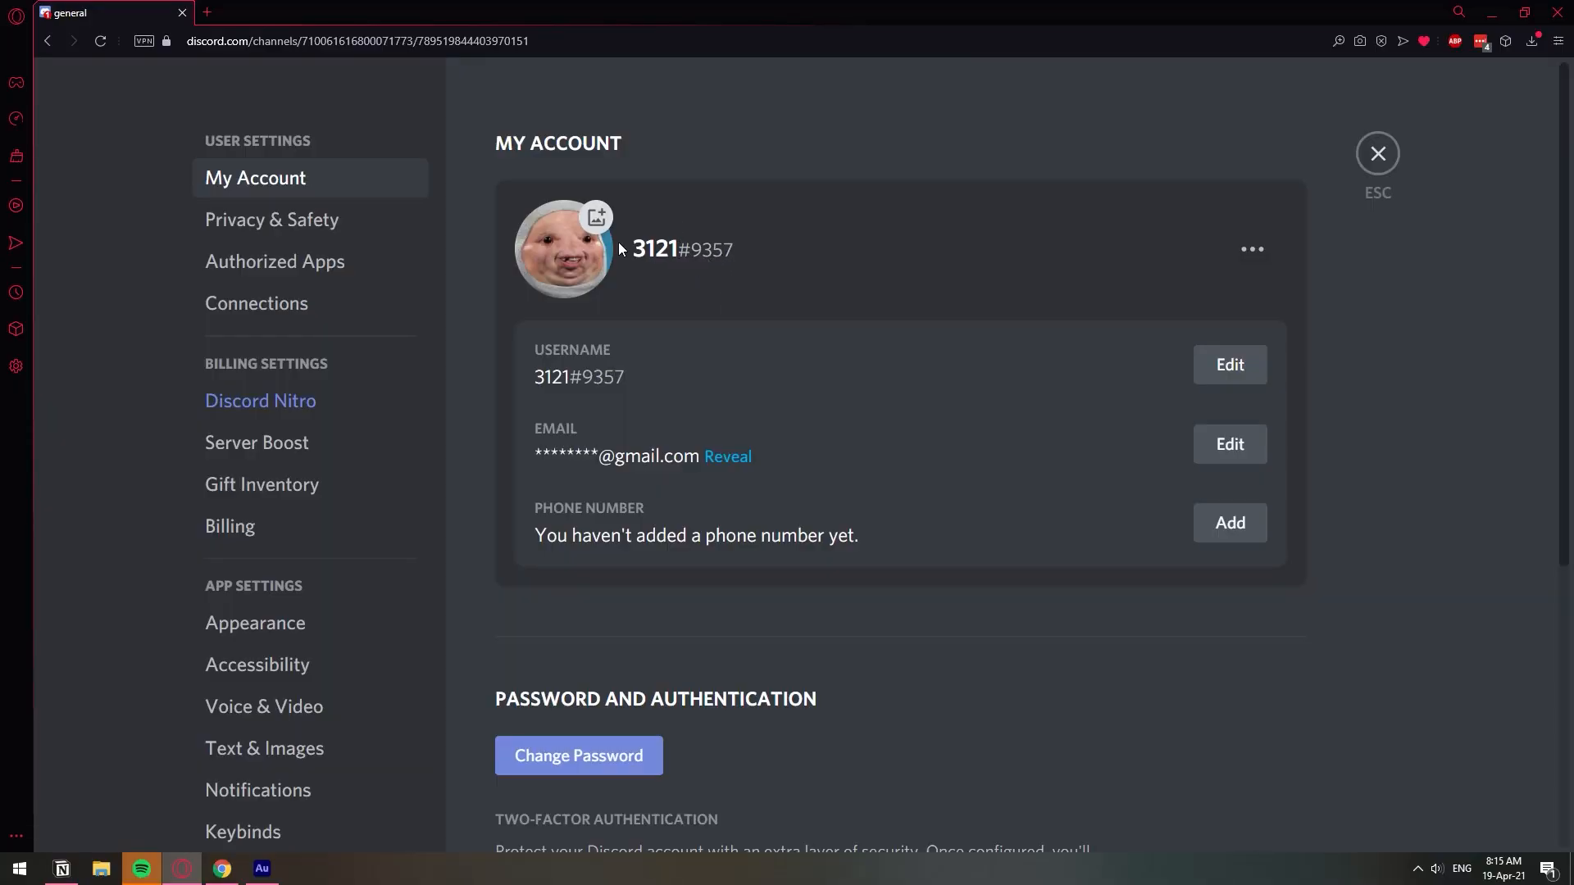
{"action": "mouse_move", "coordinate": [713, 273]}
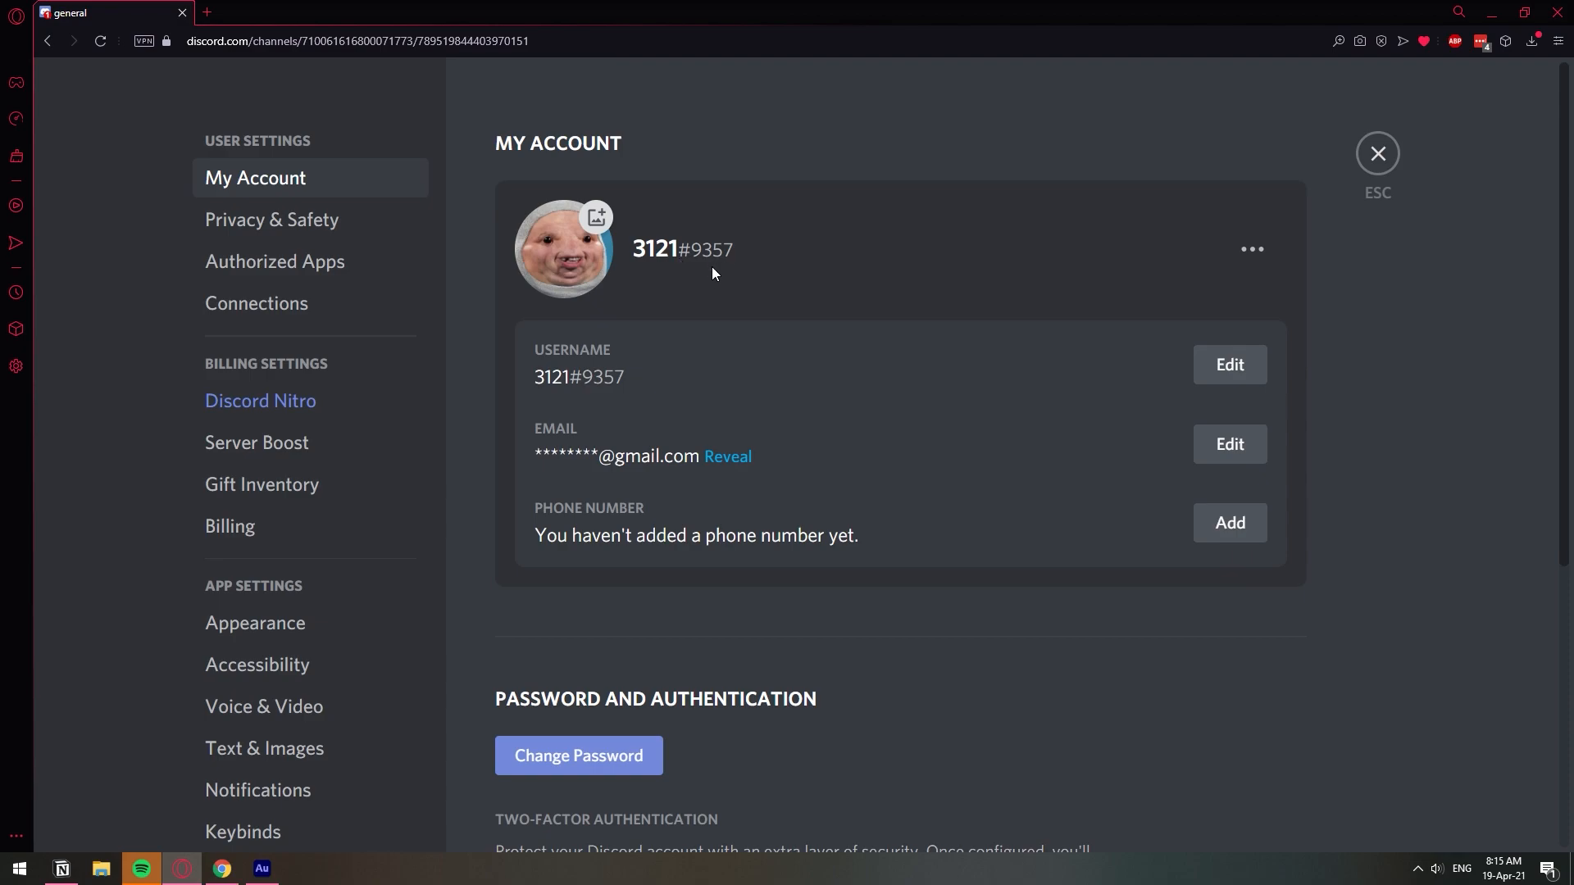
- Rename the username from 3121 to tommybot and decline LastPass saving the login
{"action": "left_click", "coordinate": [1229, 364]}
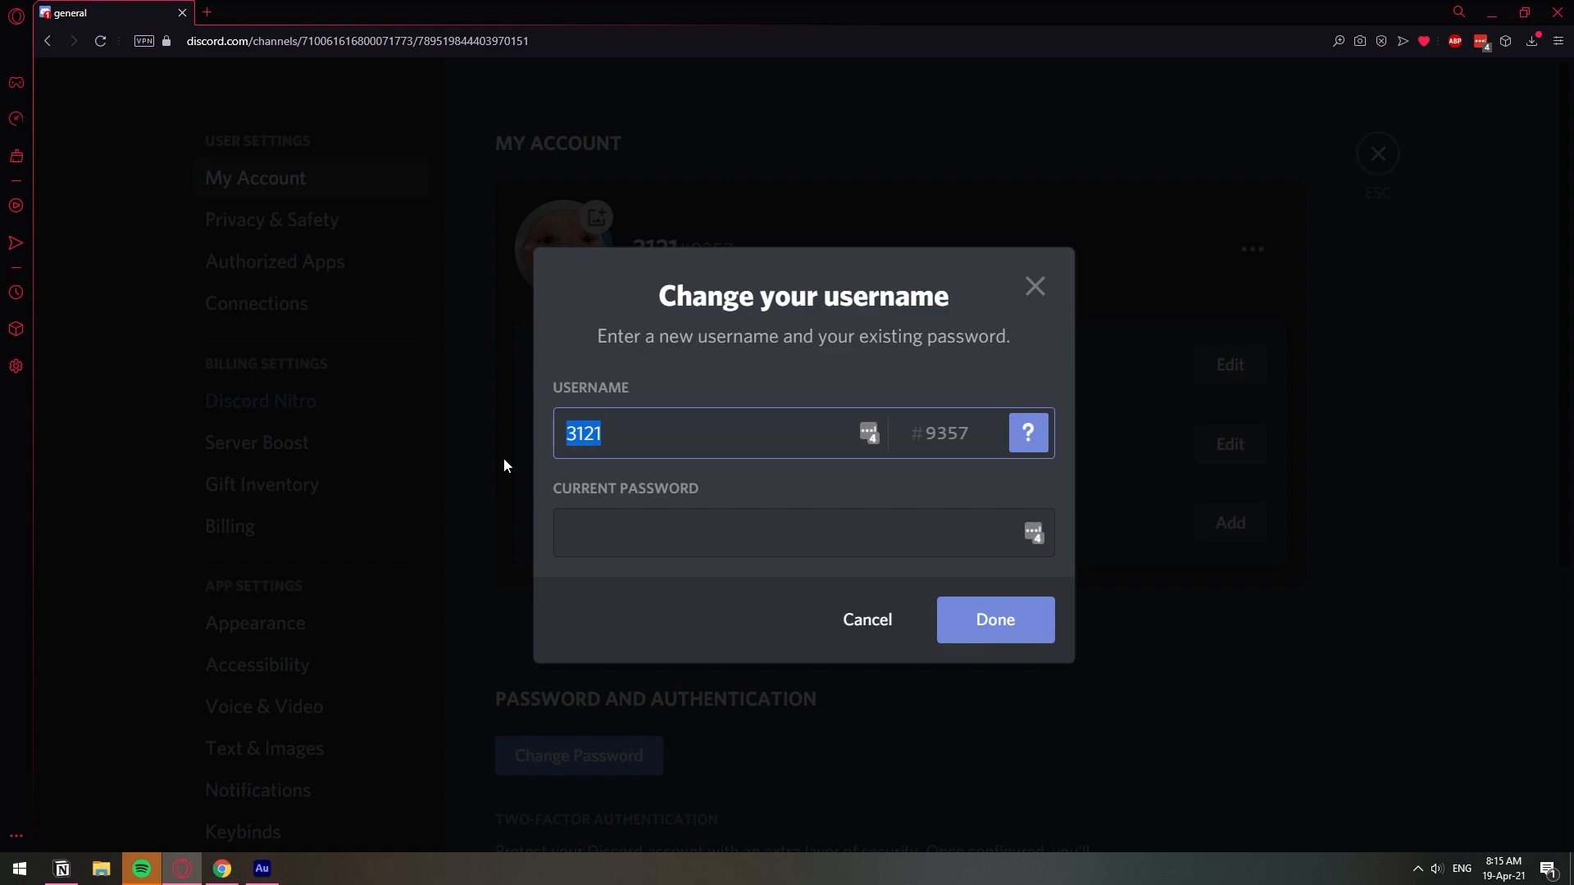
{"action": "type", "text": "tommybot"}
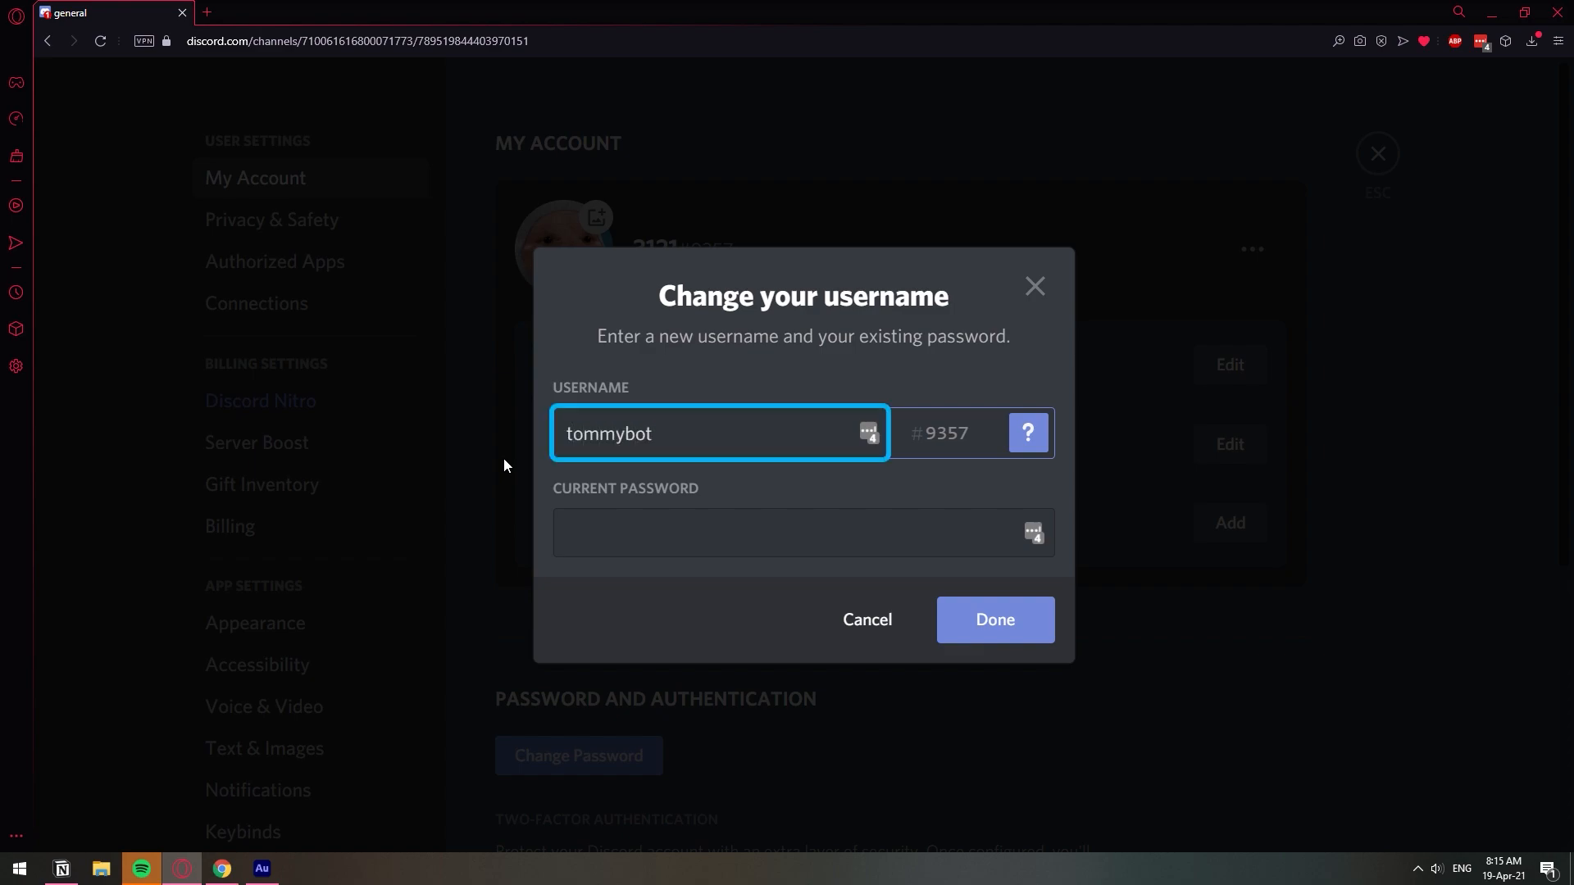
{"action": "left_click", "coordinate": [993, 620]}
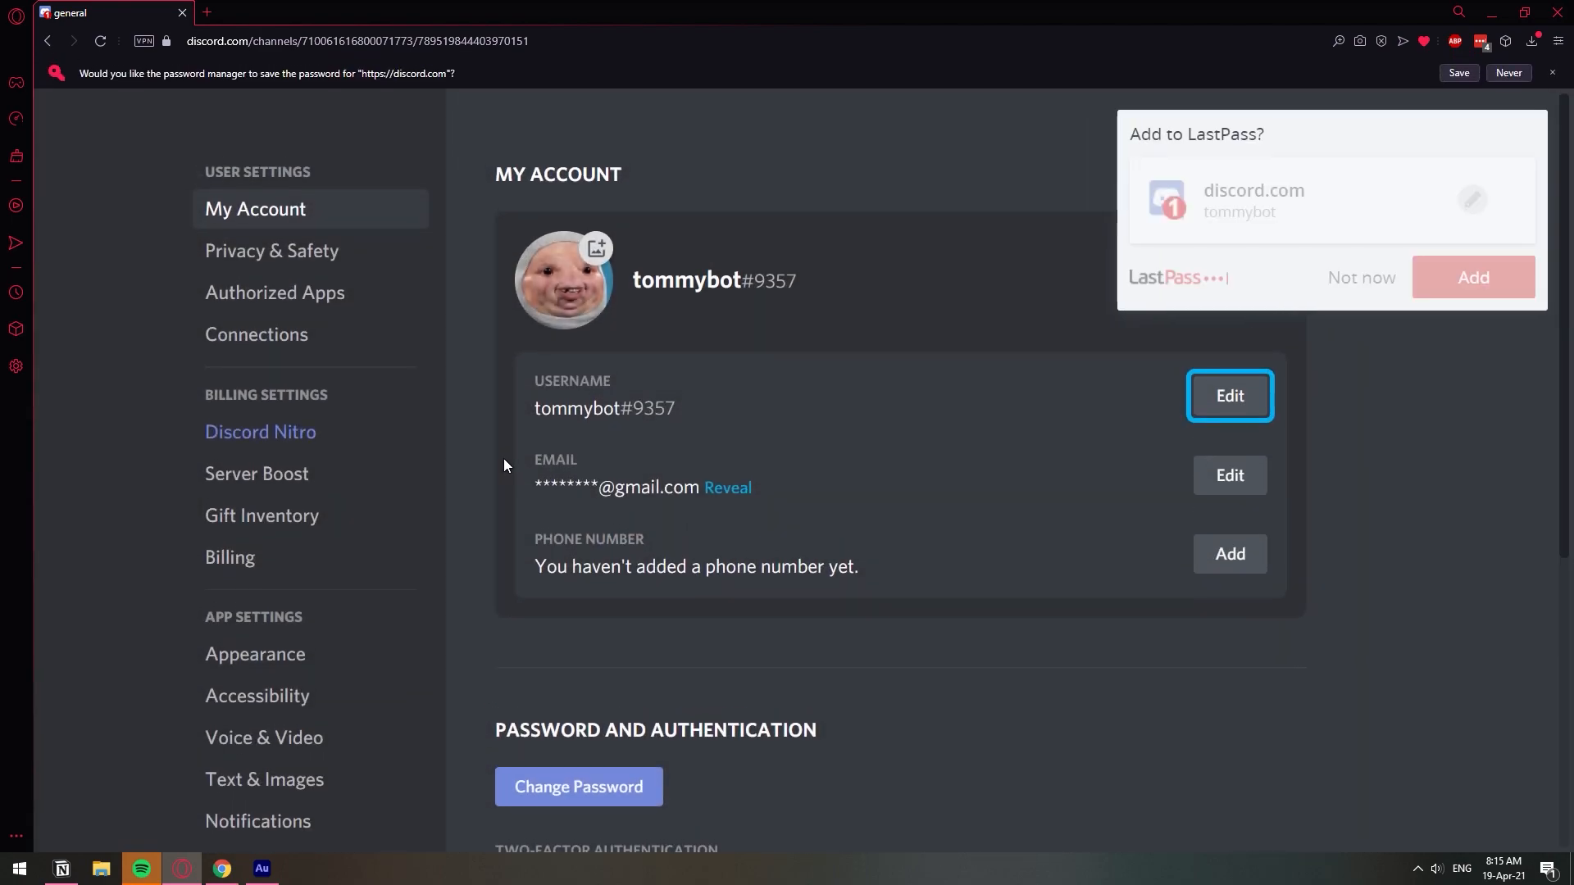
{"action": "left_click", "coordinate": [1473, 277]}
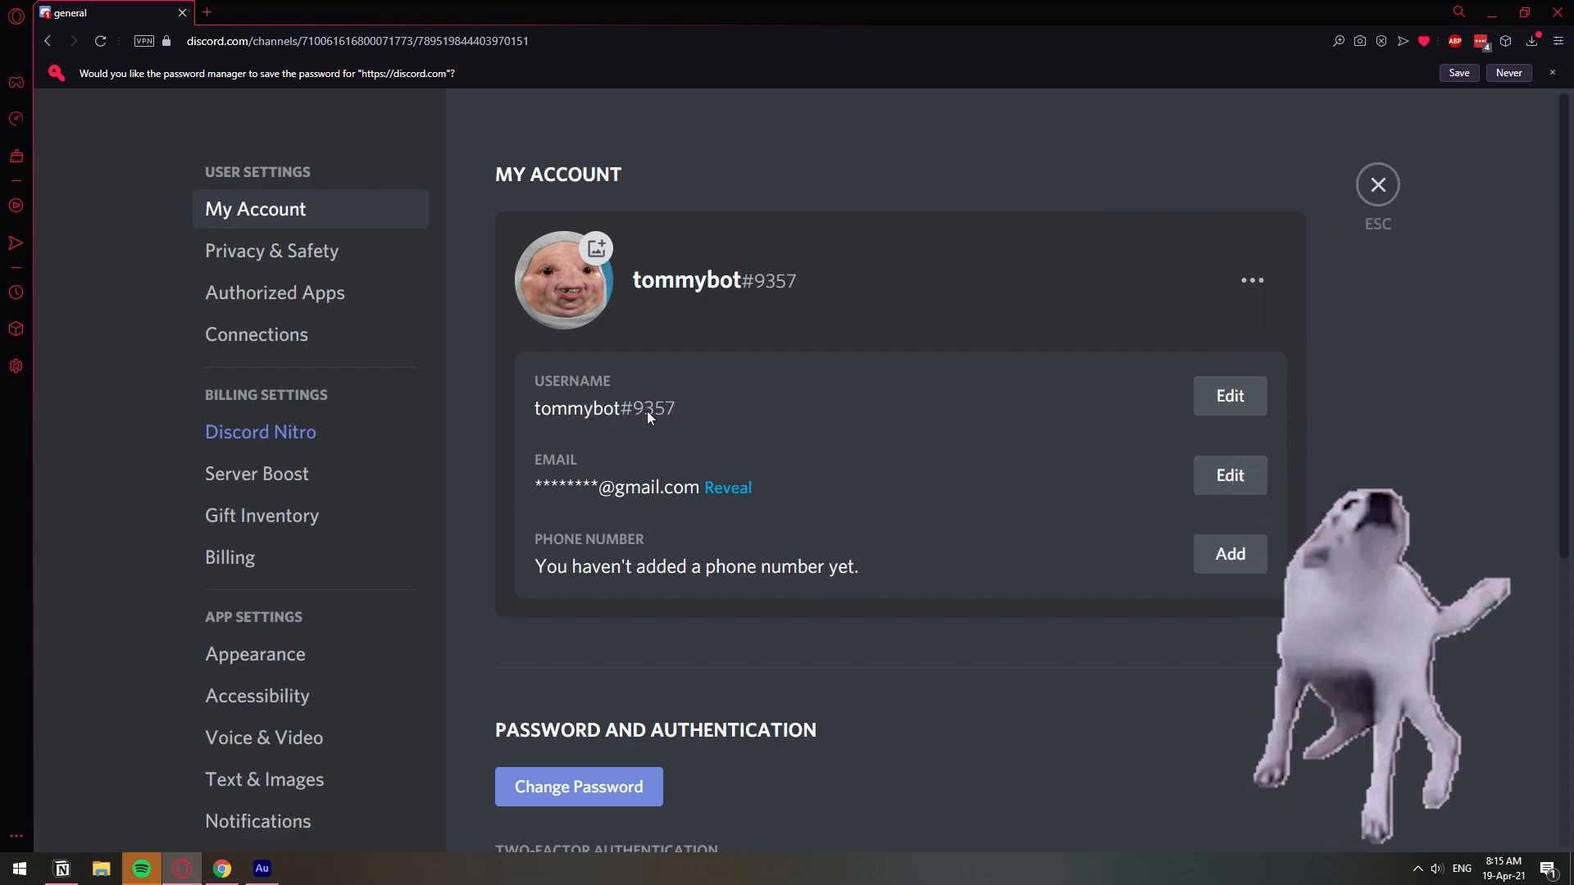
{"action": "mouse_move", "coordinate": [887, 419]}
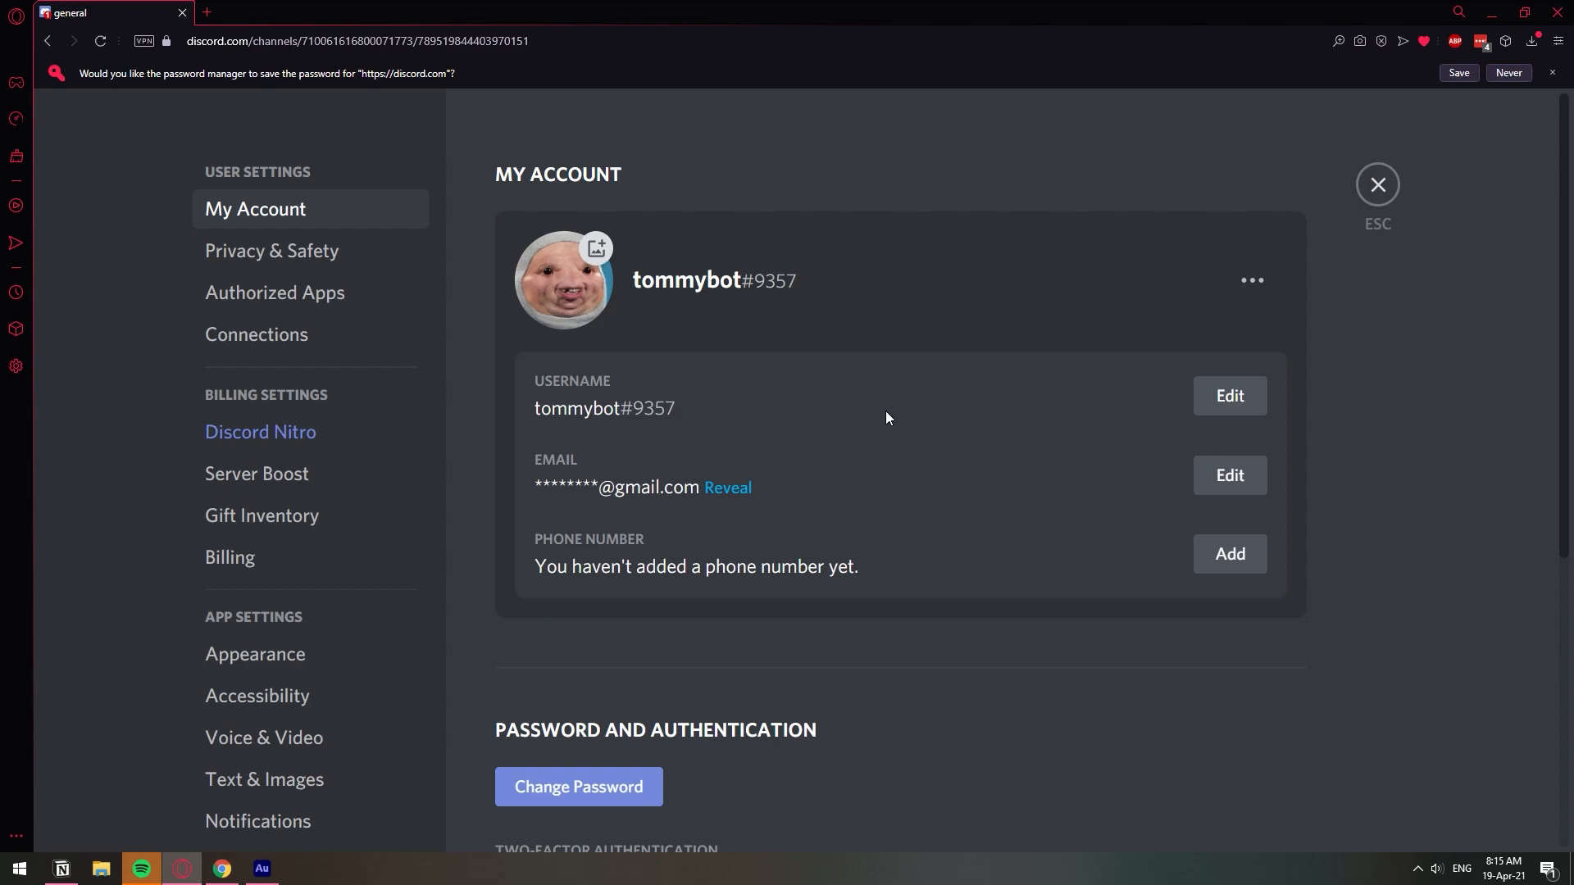